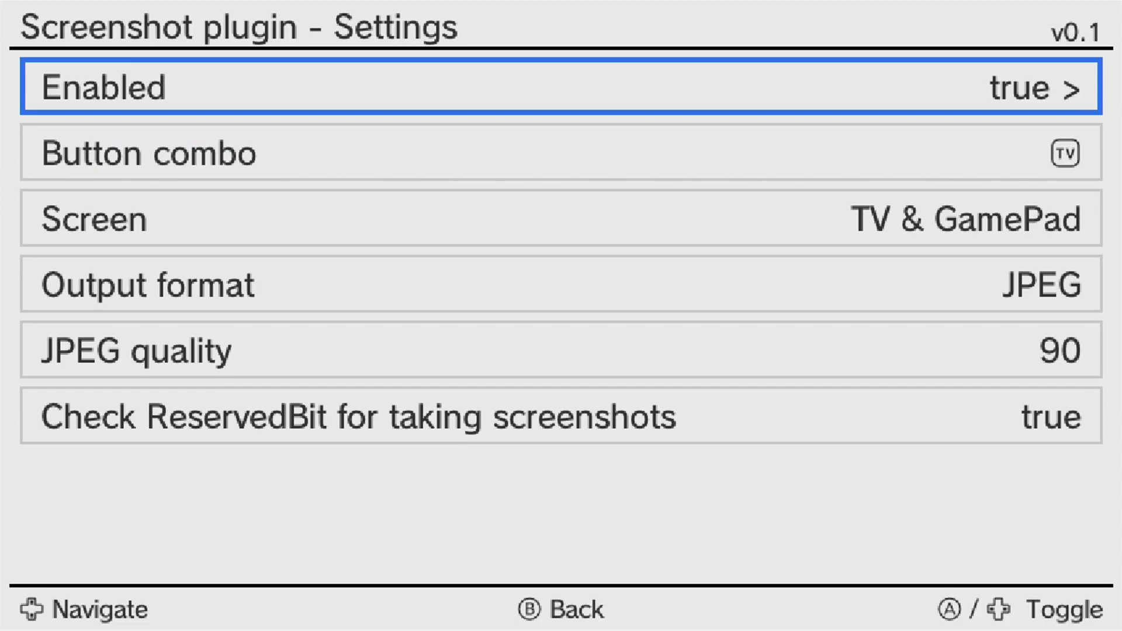
Step: Browse the button combo, capture and JPEG quality settings, then close New SUPER MARIO BROS. U
key("Down")
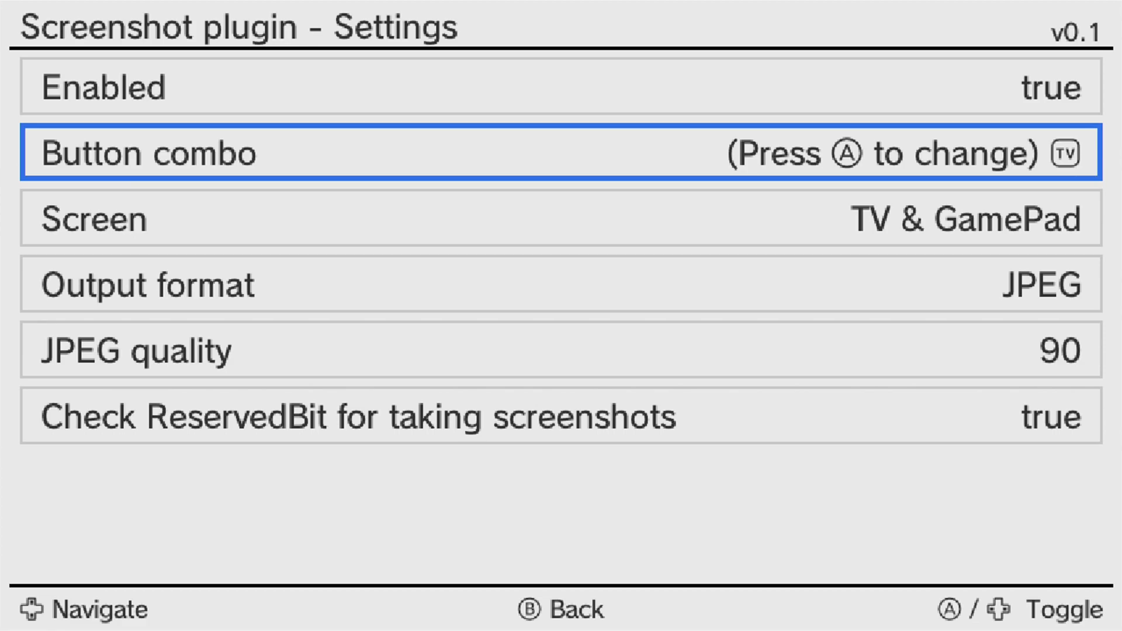
key("Down")
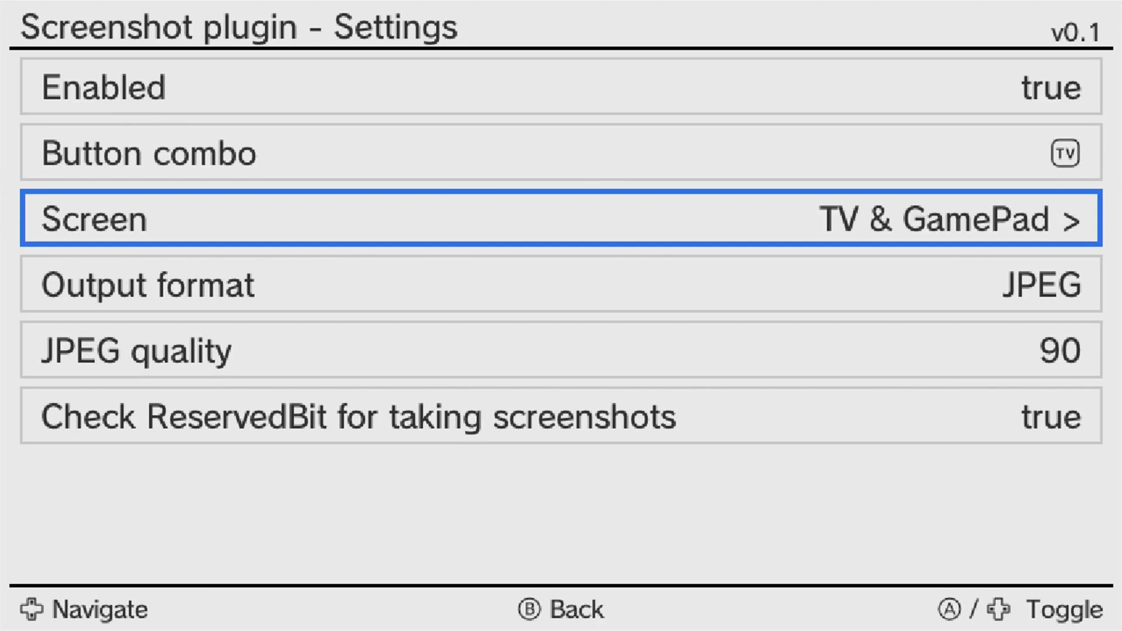
key("Down")
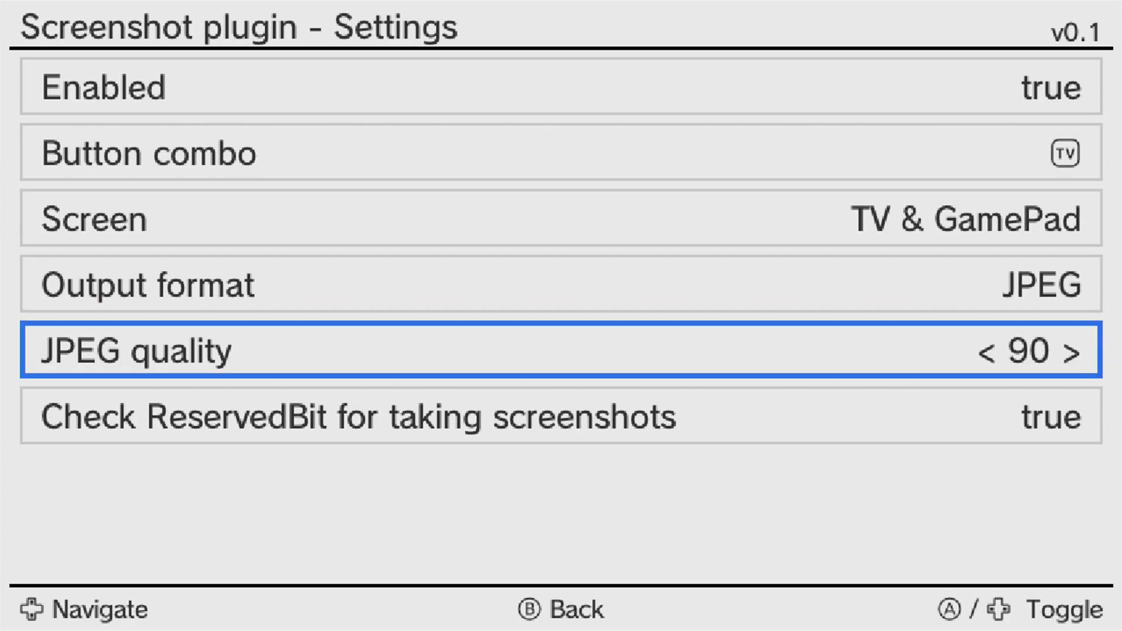
key("Up")
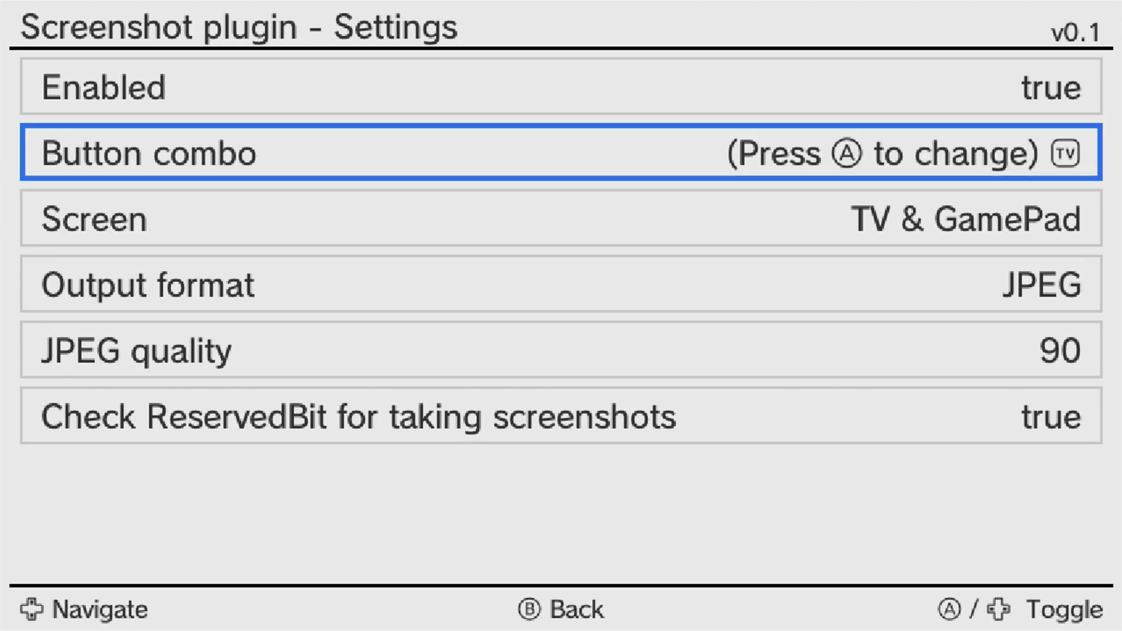
key("Up")
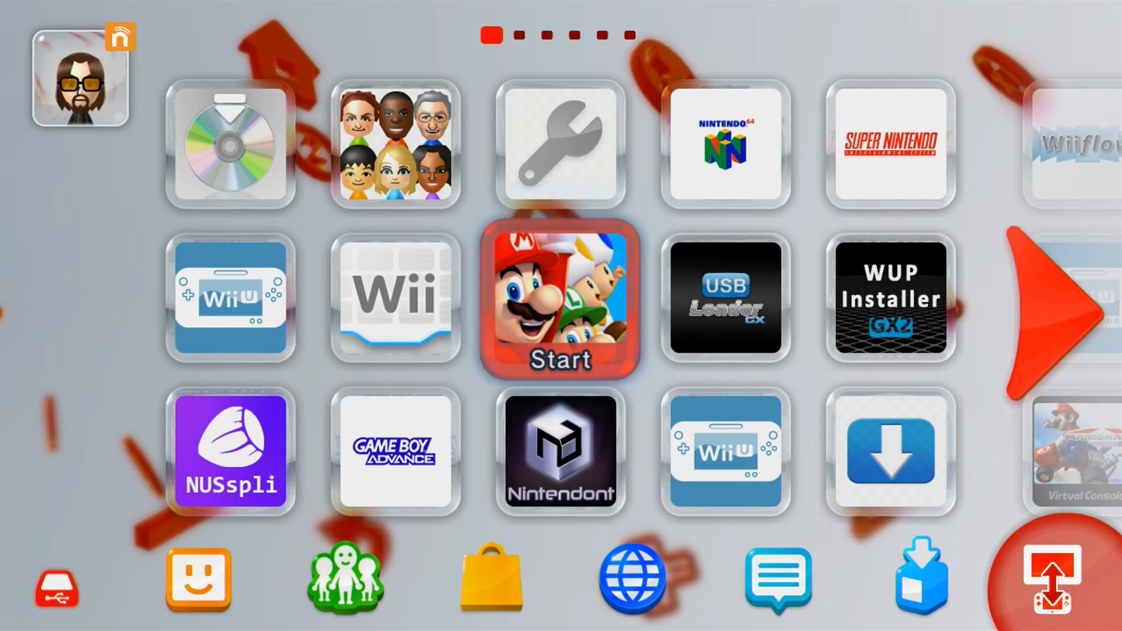
left_click(560, 299)
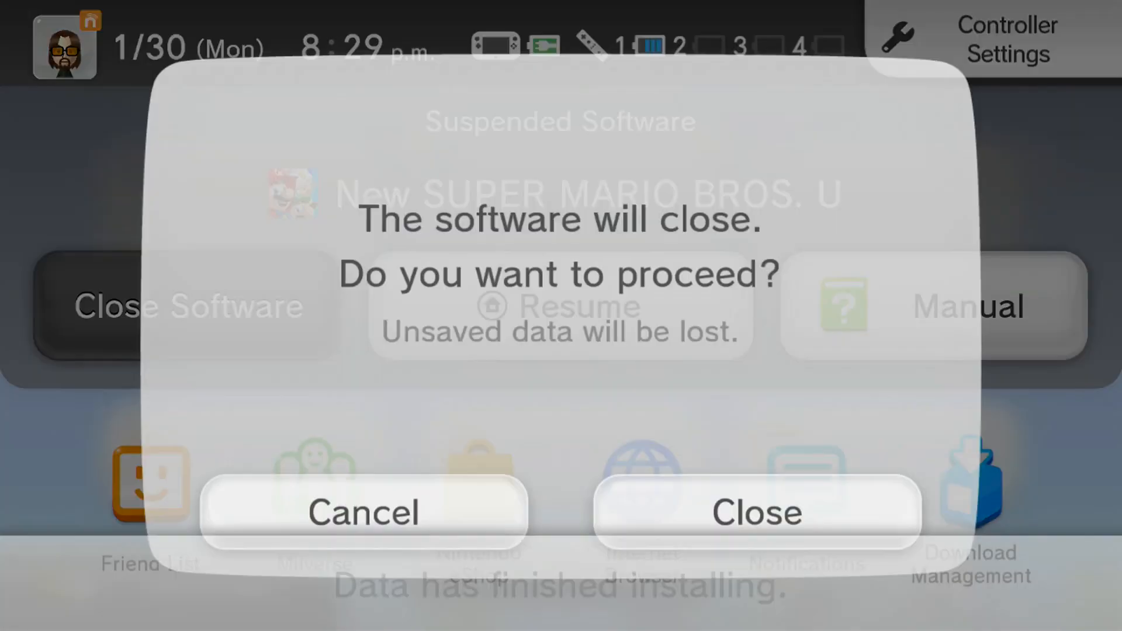
left_click(756, 512)
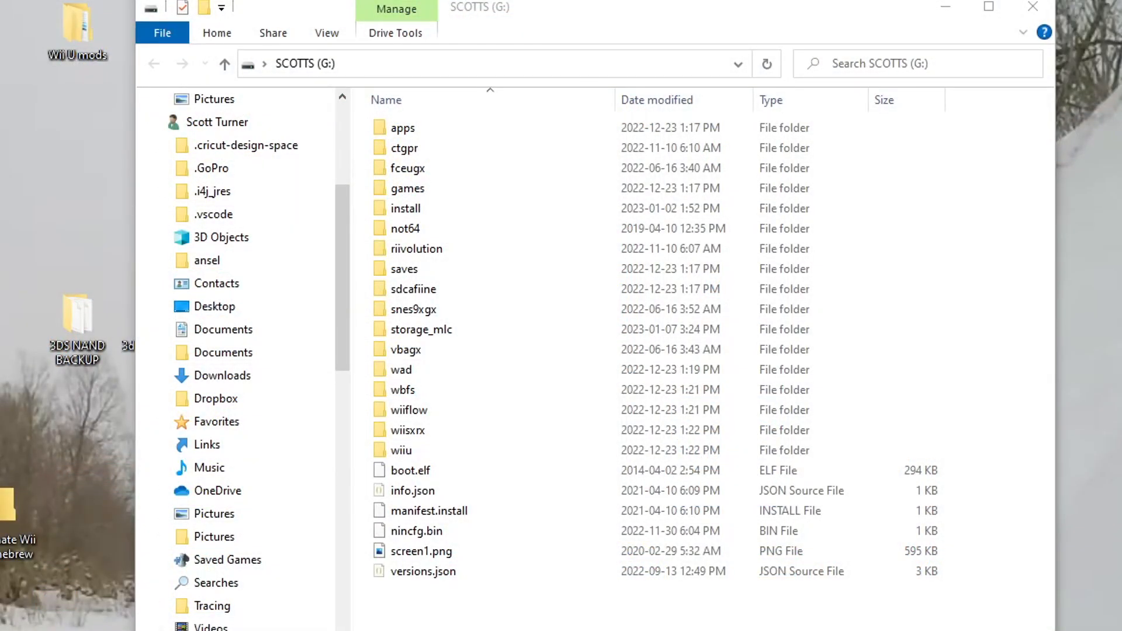
Step: Open the wiiu folder, then its screenshots folder, on the SD card drive G:
left_click(408, 431)
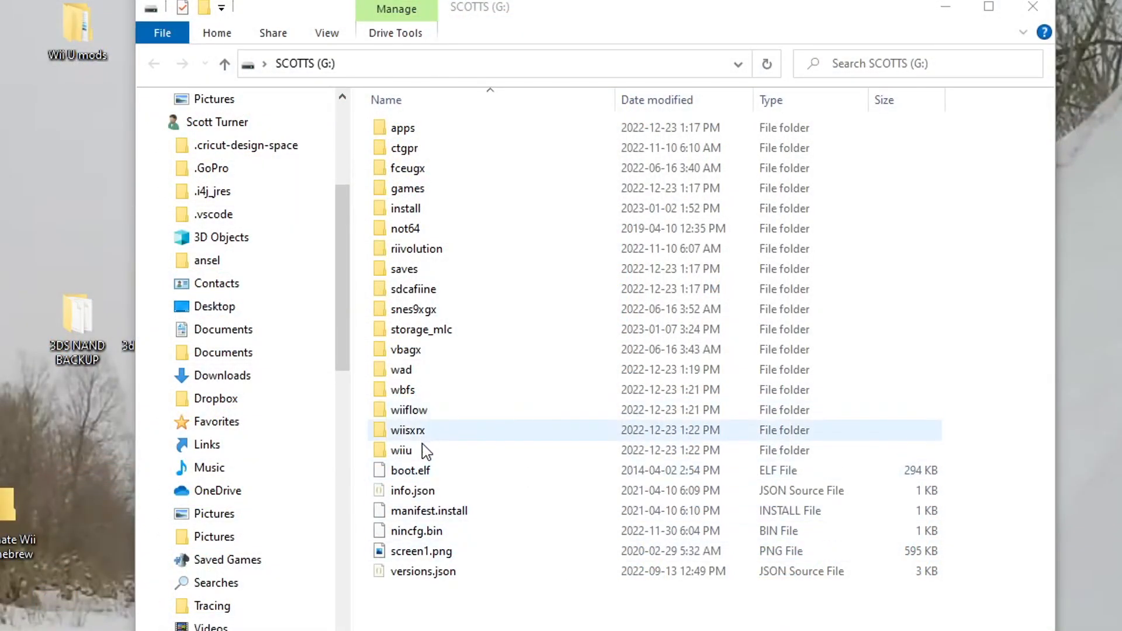
double_click(402, 450)
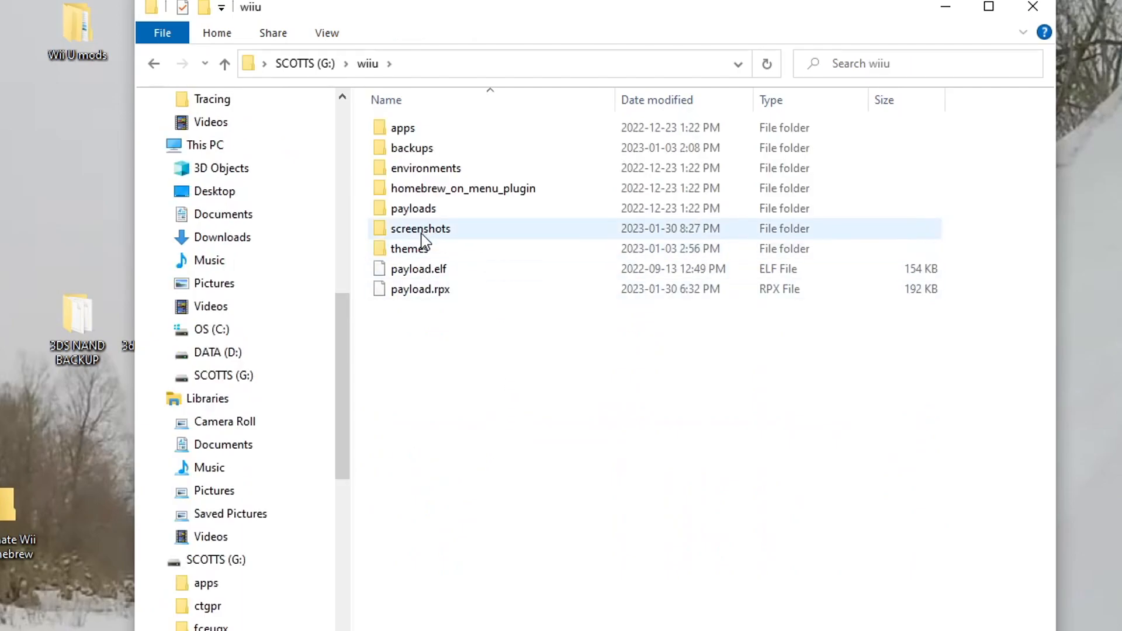
mouse_move(458, 236)
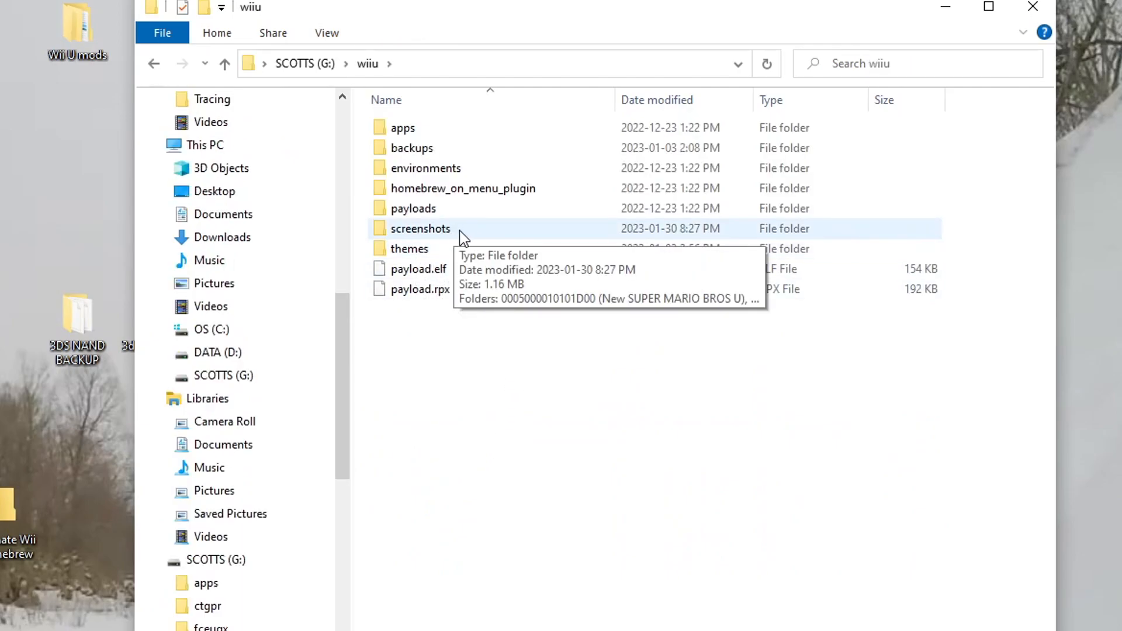
double_click(421, 228)
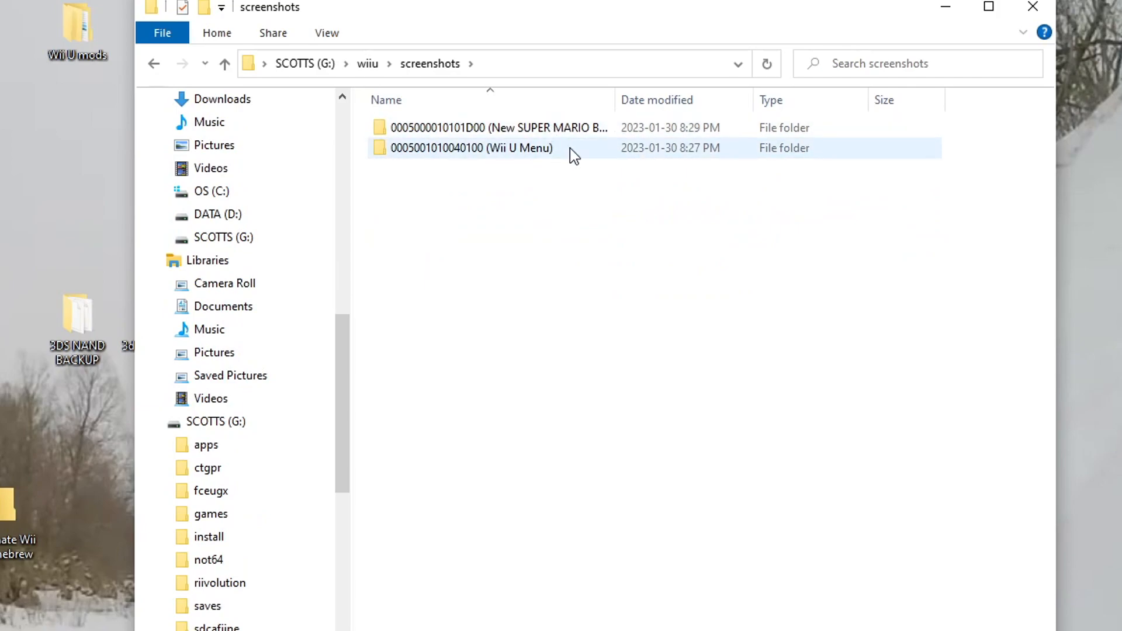
mouse_move(519, 151)
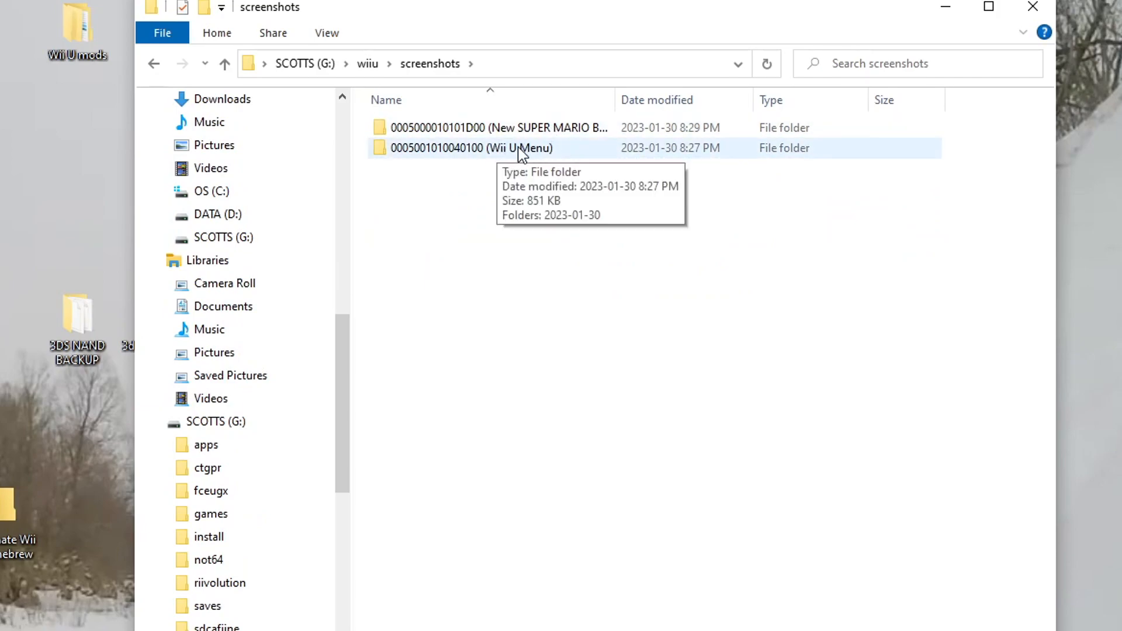
mouse_move(478, 208)
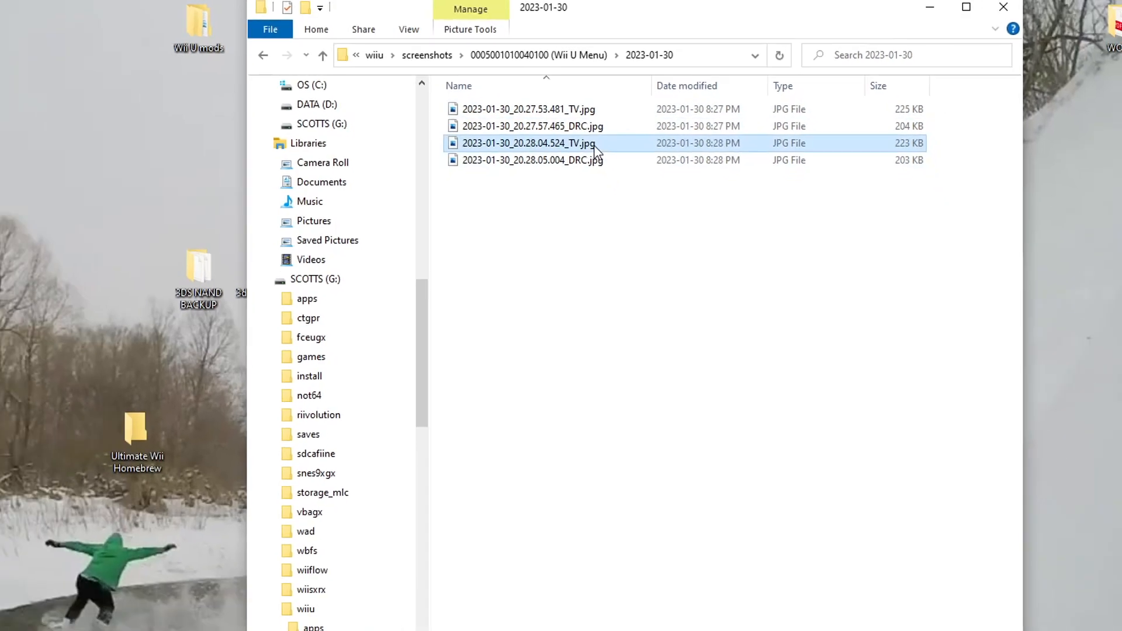
Step: Open and close the Wii U Menu _TV.jpg and _DRC.jpg screenshots in Photos
double_click(529, 143)
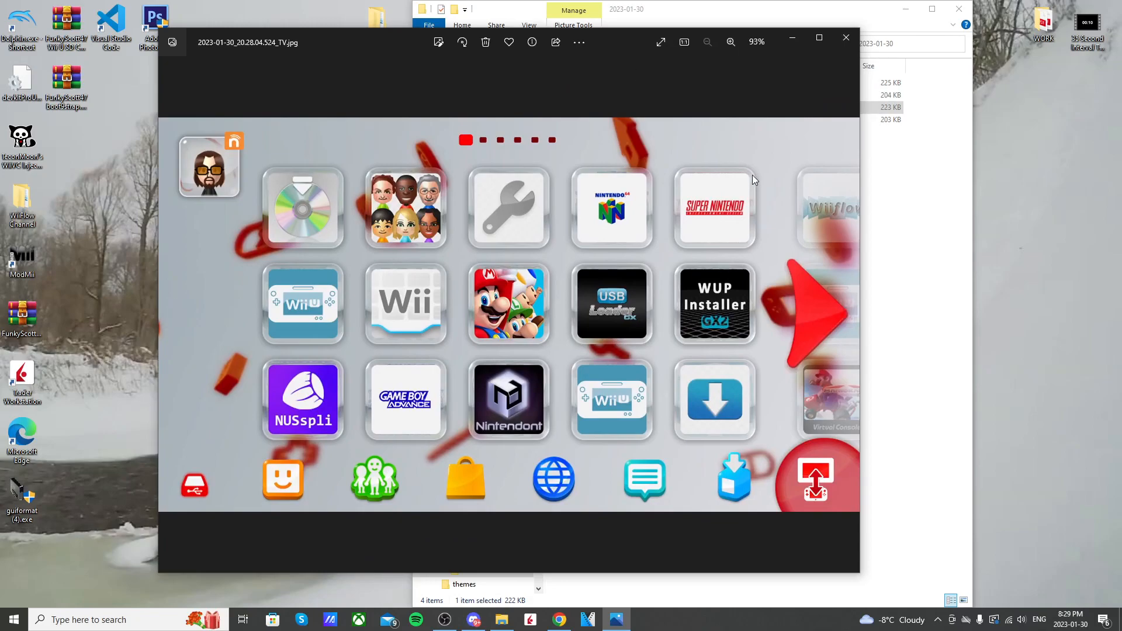
left_click(846, 37)
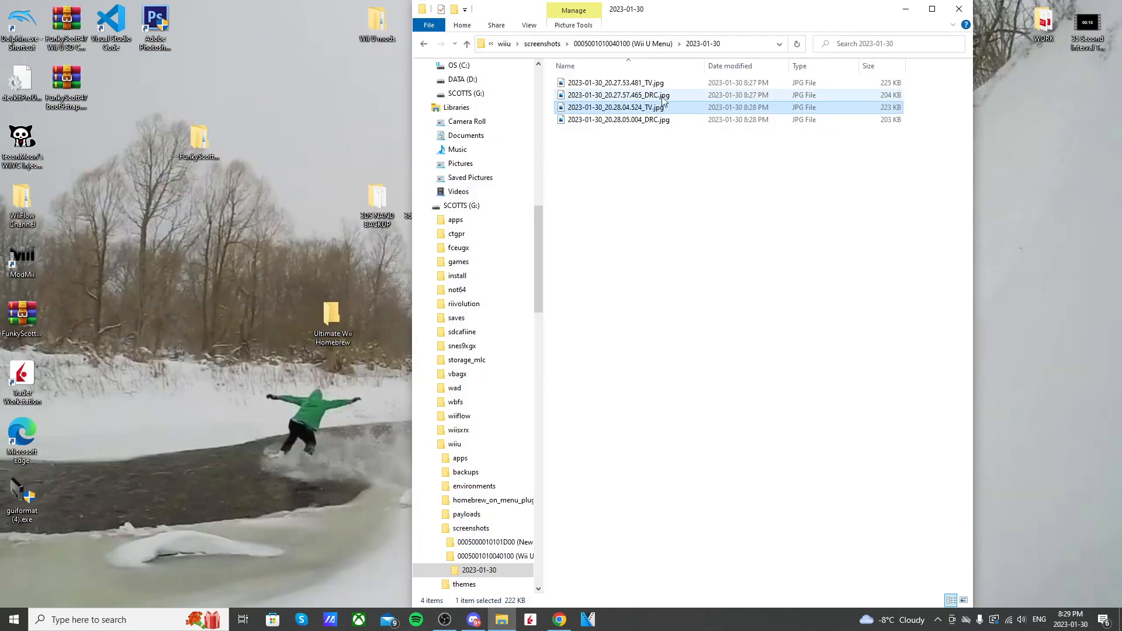
double_click(618, 96)
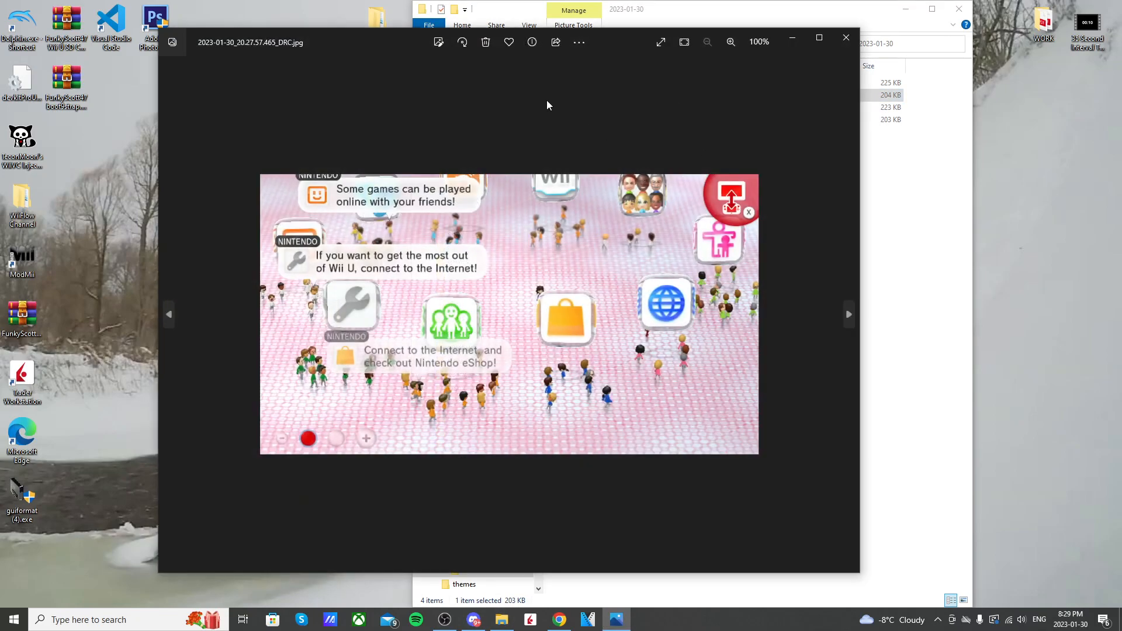
mouse_move(845, 37)
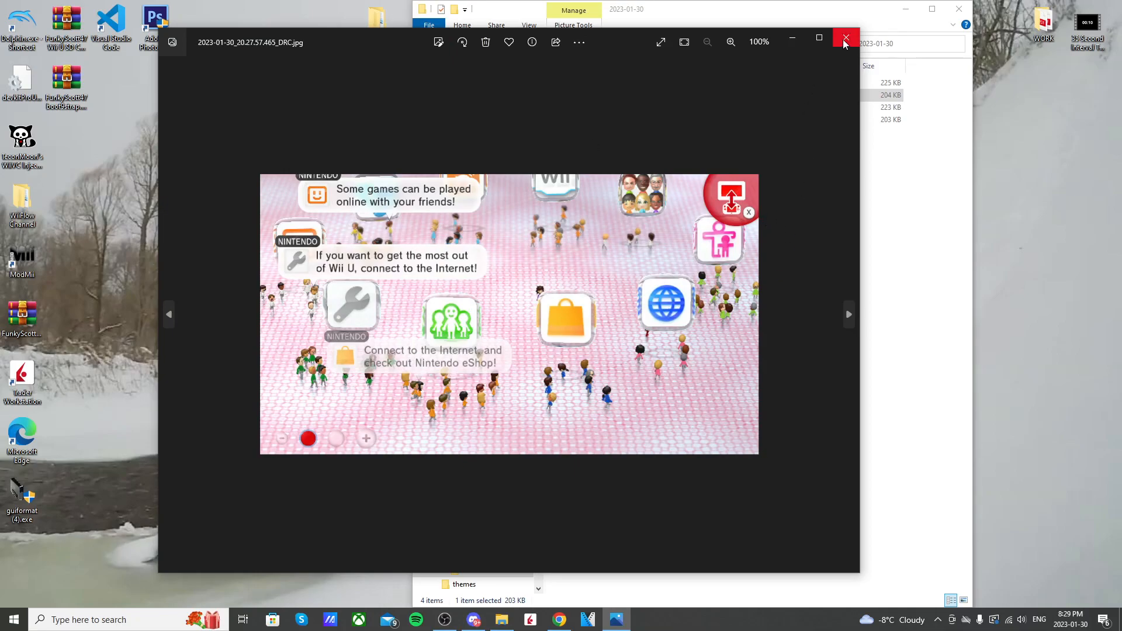
left_click(845, 38)
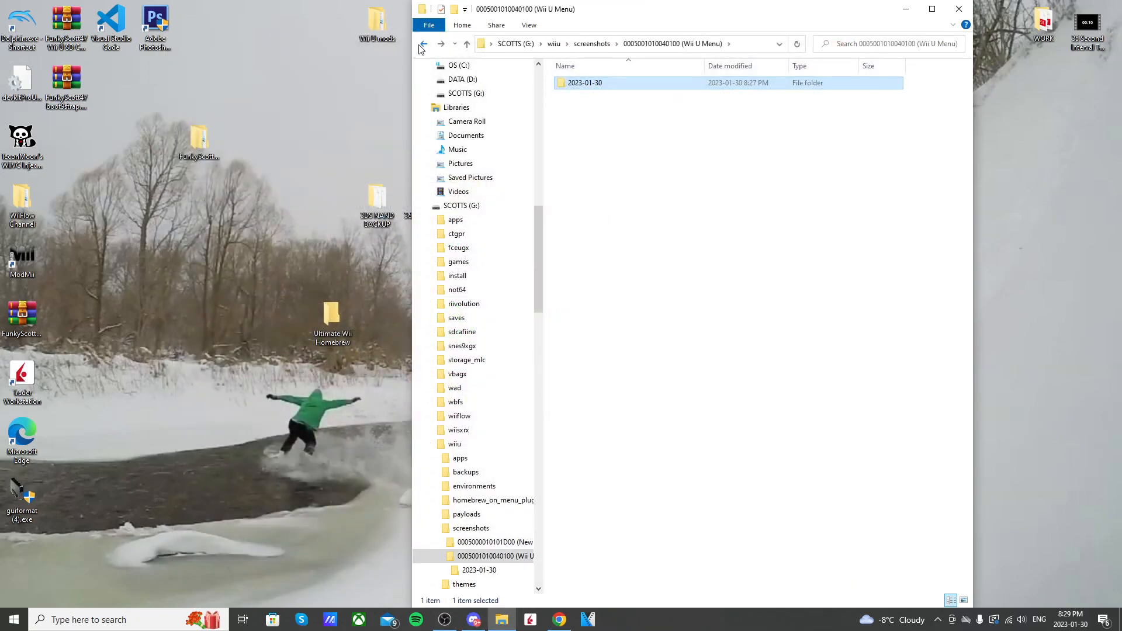
Step: Open the New SUPER MARIO BROS U 2023-01-30 folder and close its GamePad screenshot
left_click(496, 542)
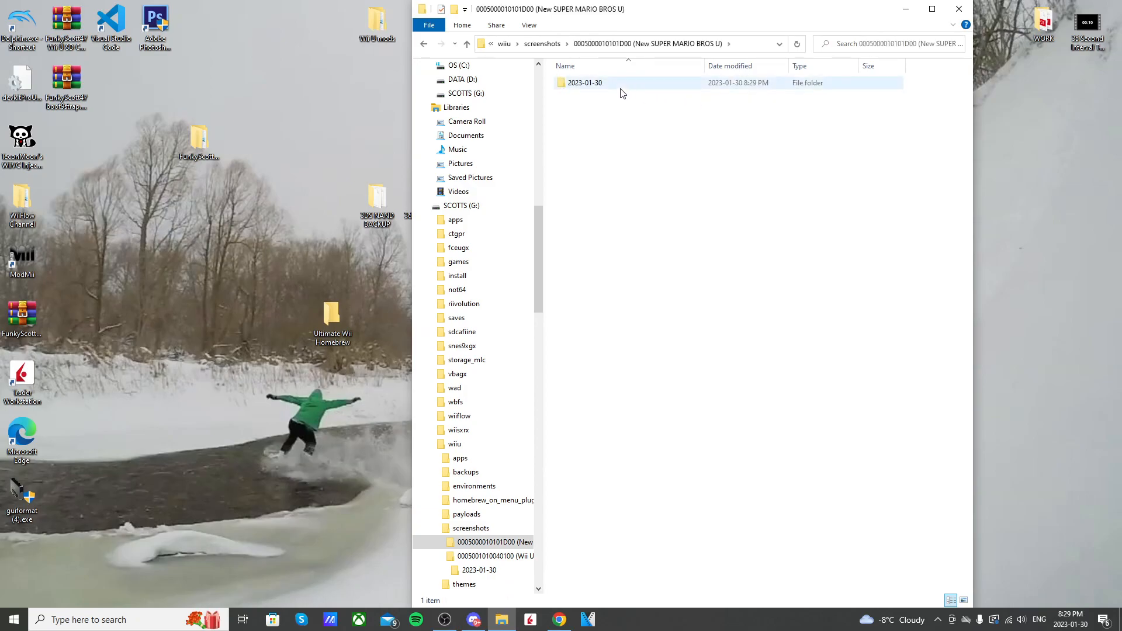
double_click(585, 82)
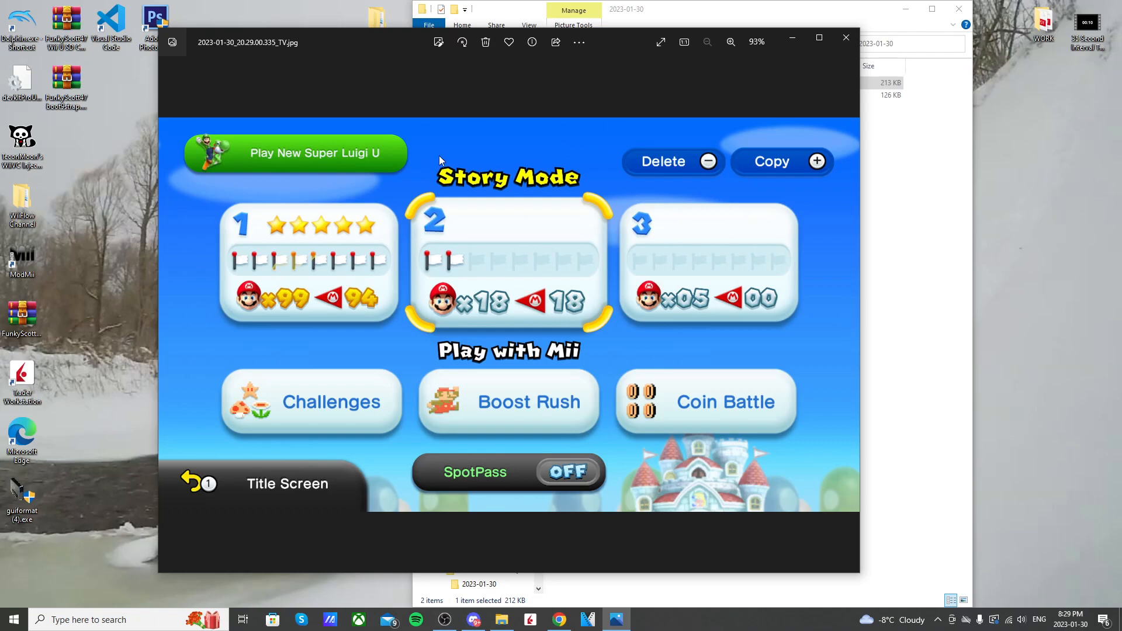
mouse_move(682, 310)
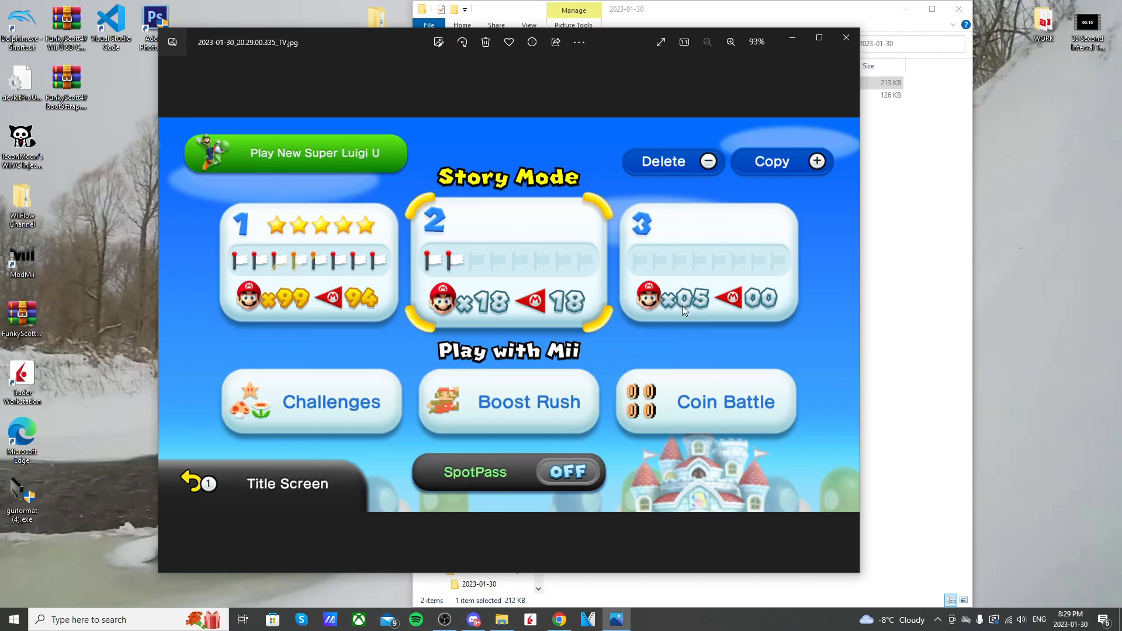
mouse_move(858, 67)
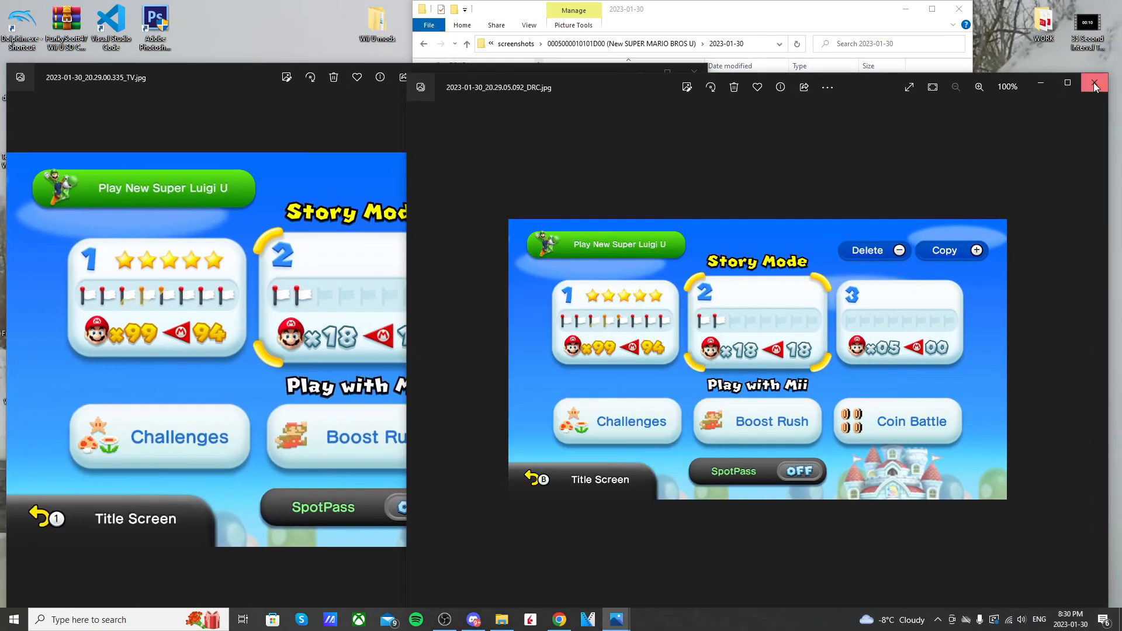
left_click(1094, 83)
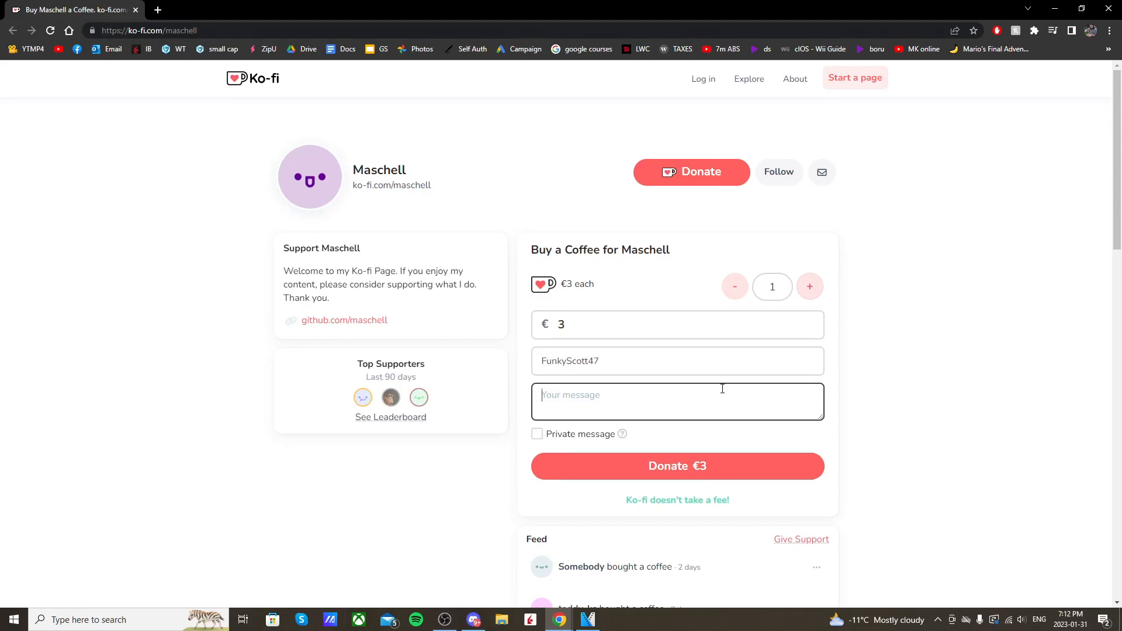
Step: Submit the €3 Buy a Coffee donation to Maschell on Ko-fi
left_click(677, 466)
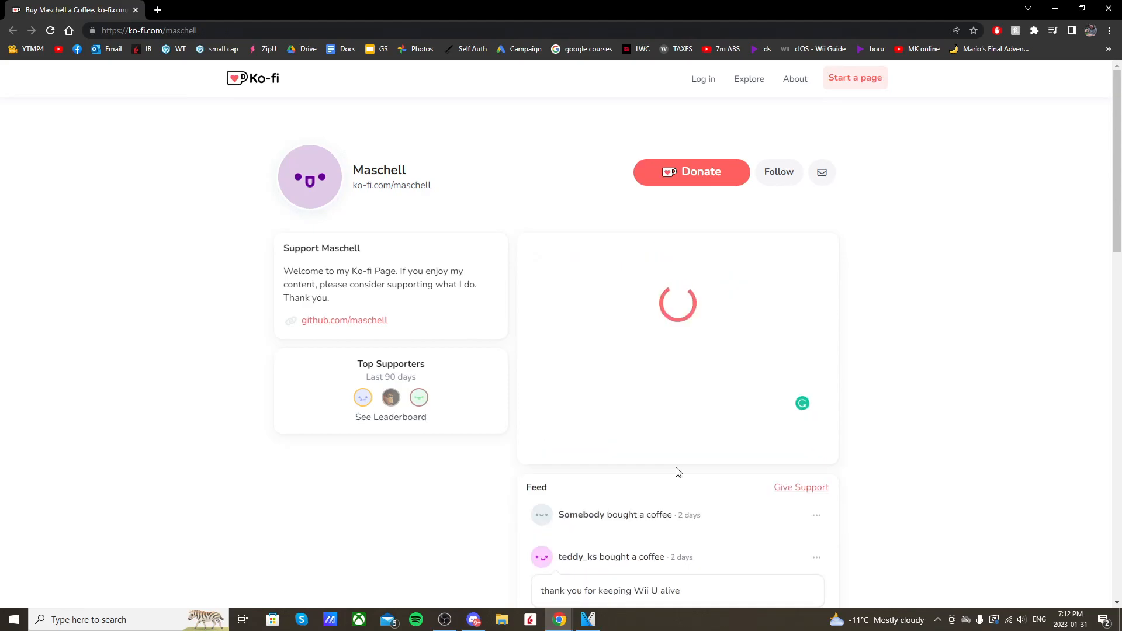